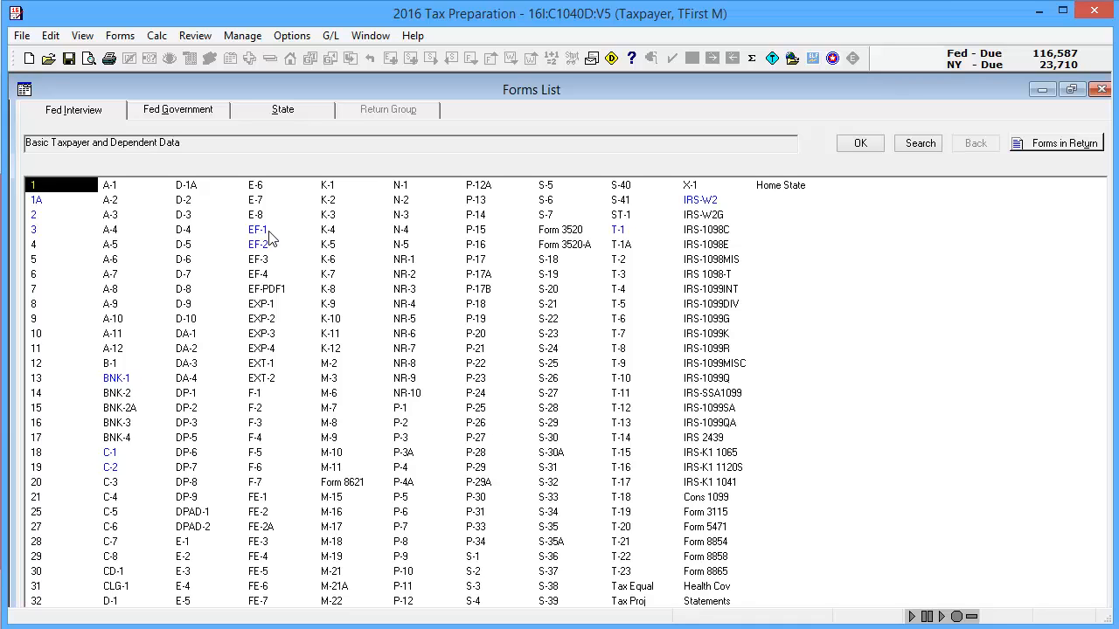
# Step: Open Form EF-1 and set federal electronic filing on line 30 to Y
pyautogui.click(257, 229)
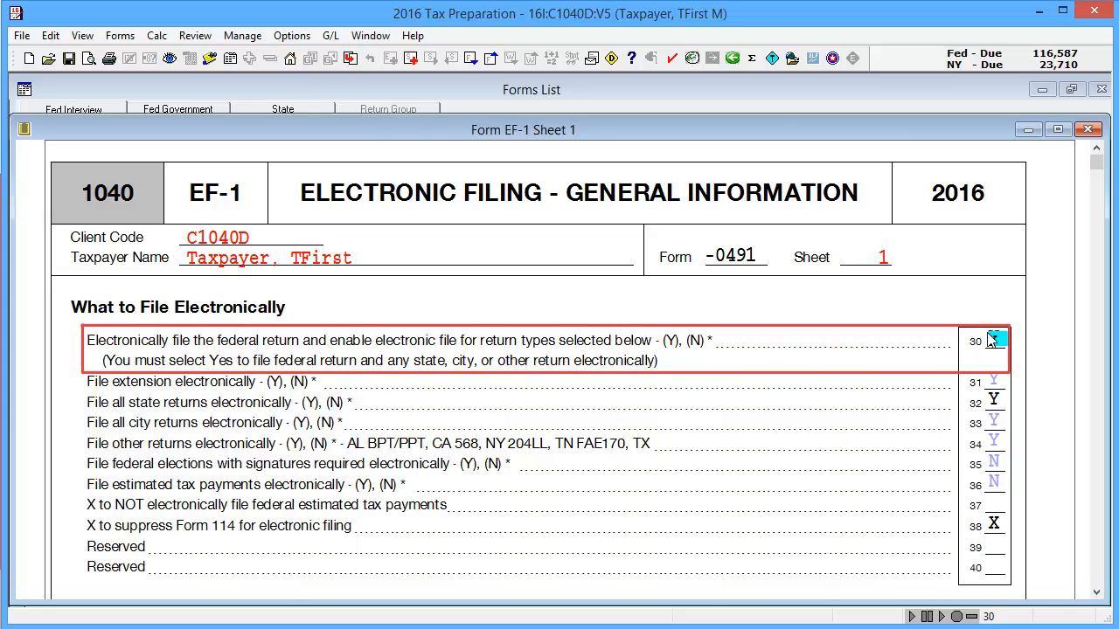
pyautogui.click(994, 340)
pyautogui.write('Y')
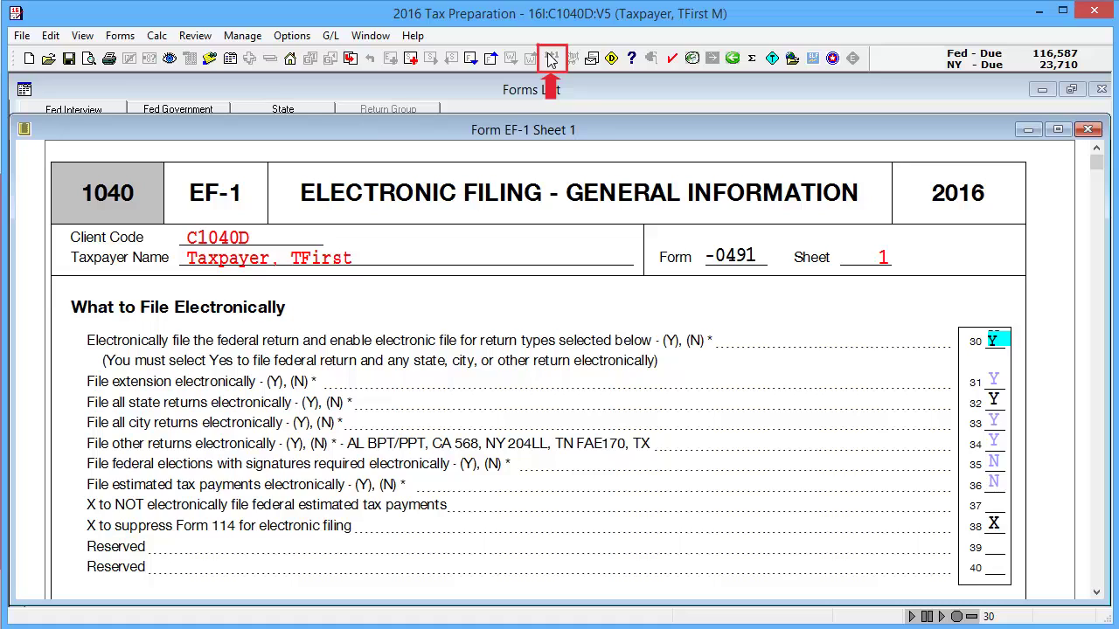
# Step: Set EF-1 box 36 estimates to e-file, then review and close the Diagnostics window
pyautogui.click(552, 57)
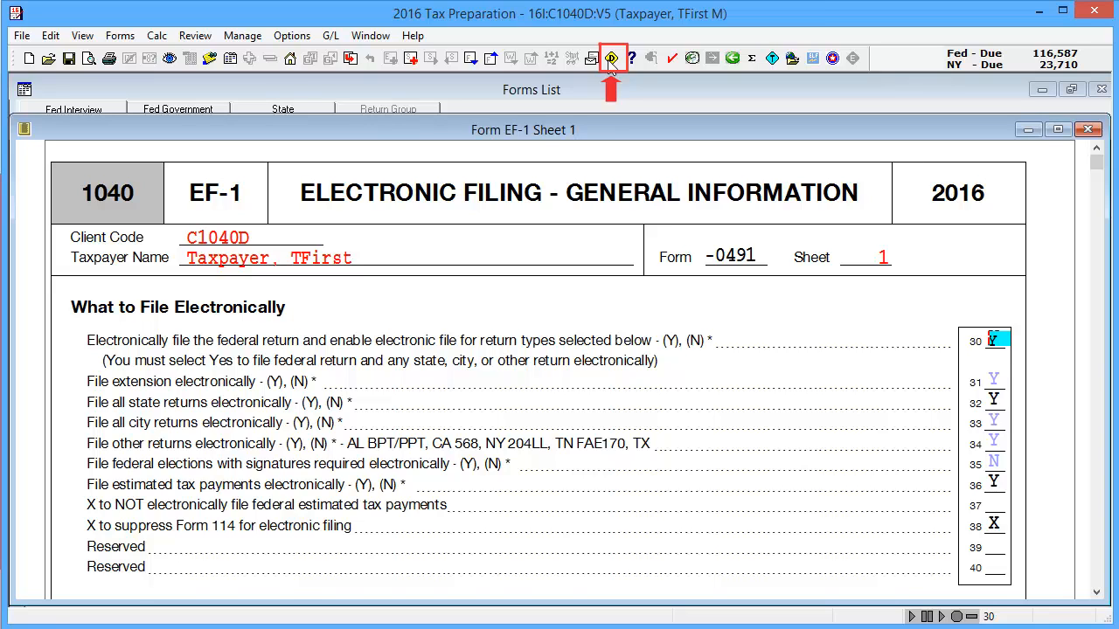
pyautogui.click(612, 58)
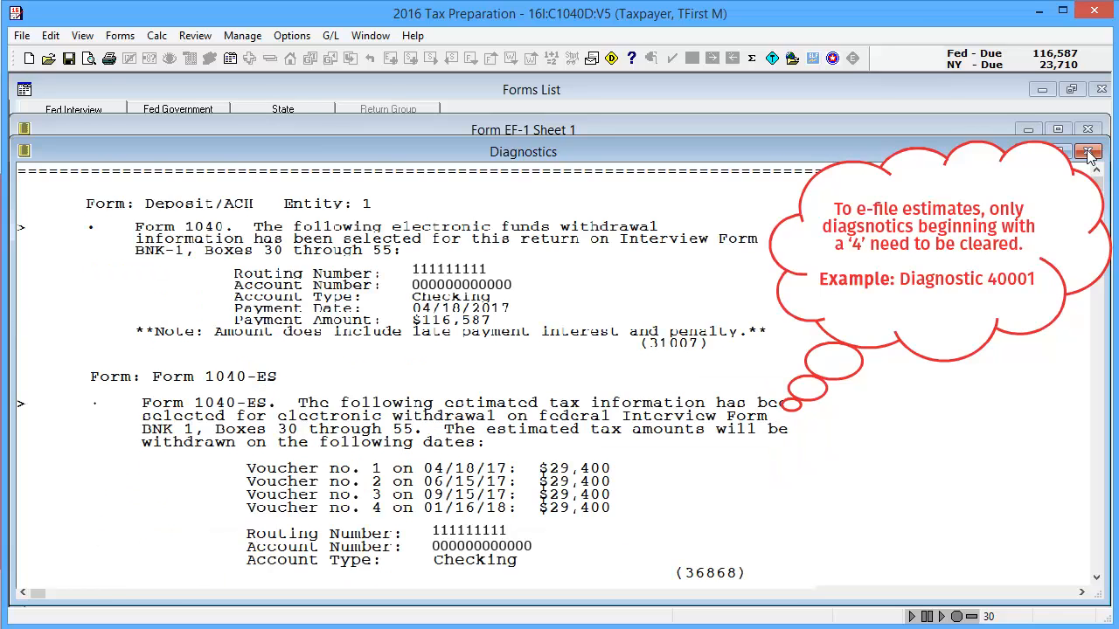
pyautogui.click(1089, 152)
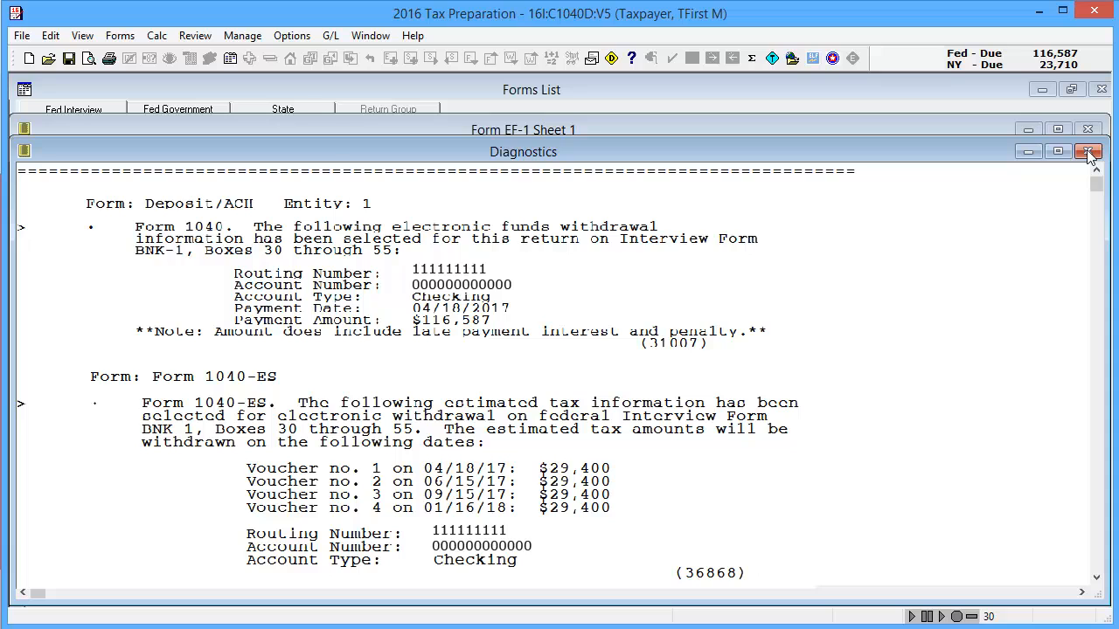
pyautogui.click(1088, 152)
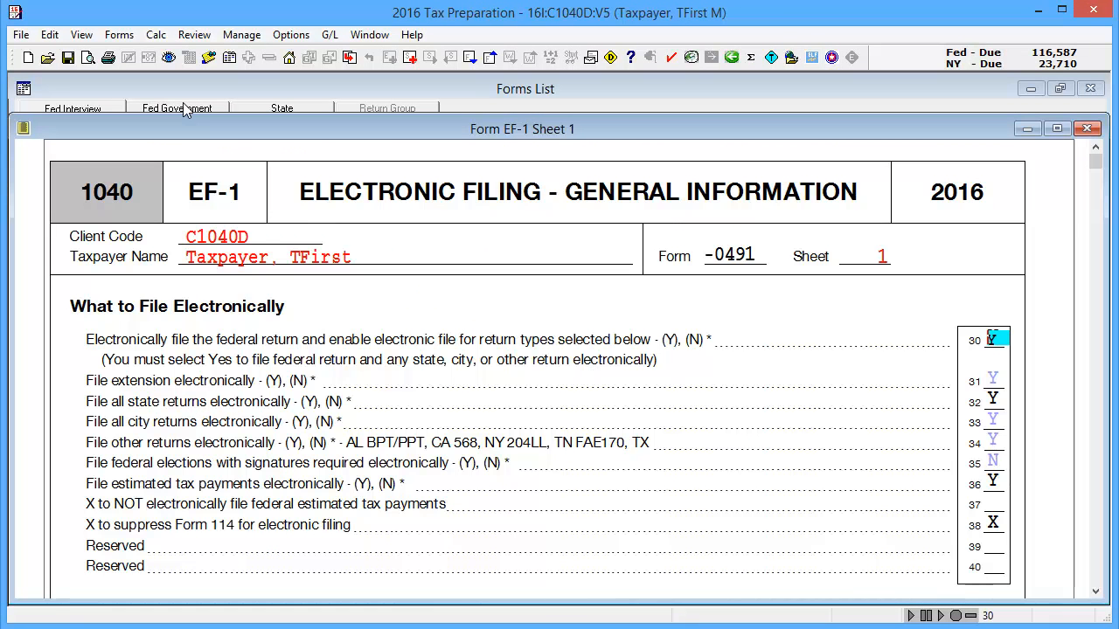
# Step: Switch to the Fed Government forms list and open the Misc group
pyautogui.click(178, 108)
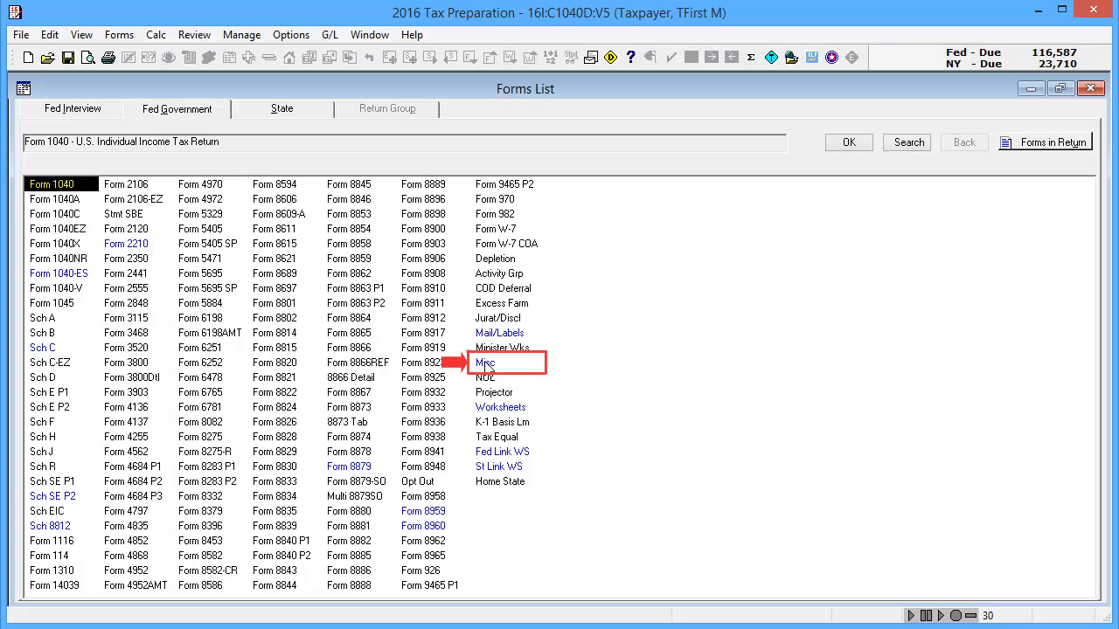
pyautogui.click(486, 363)
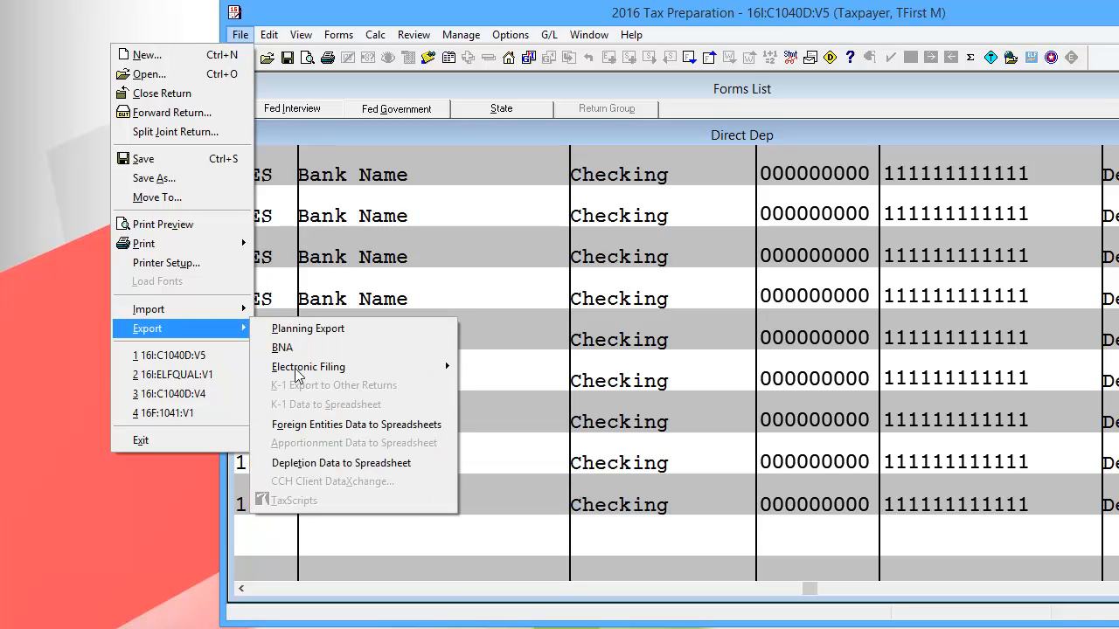
# Step: Export all checked federal, New York and NYS estimate returns for electronic filing
pyautogui.click(308, 367)
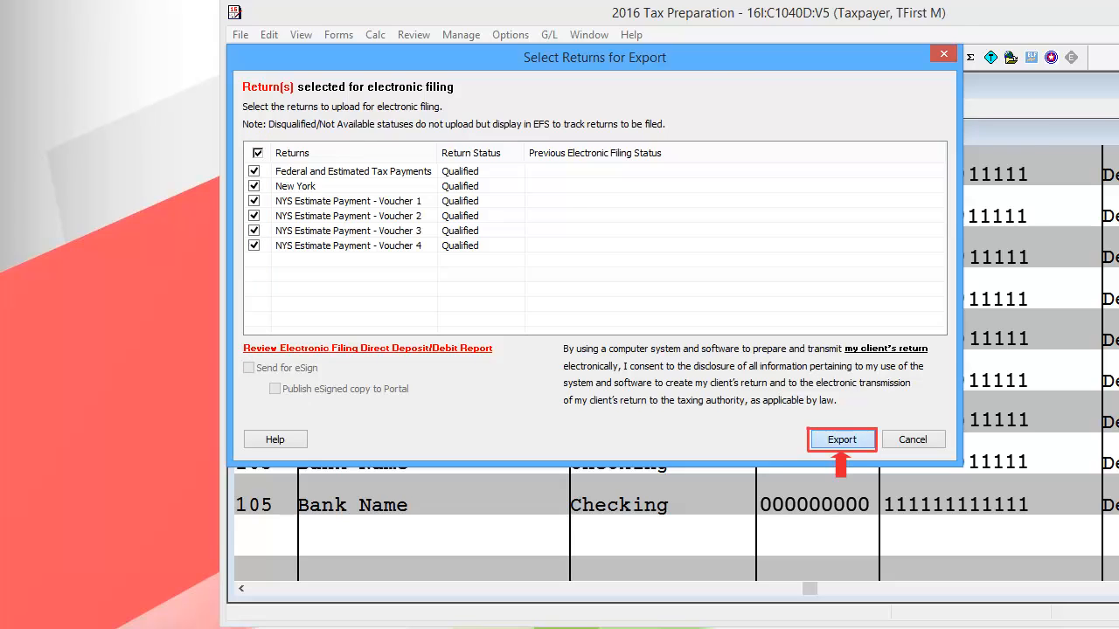
pyautogui.click(841, 439)
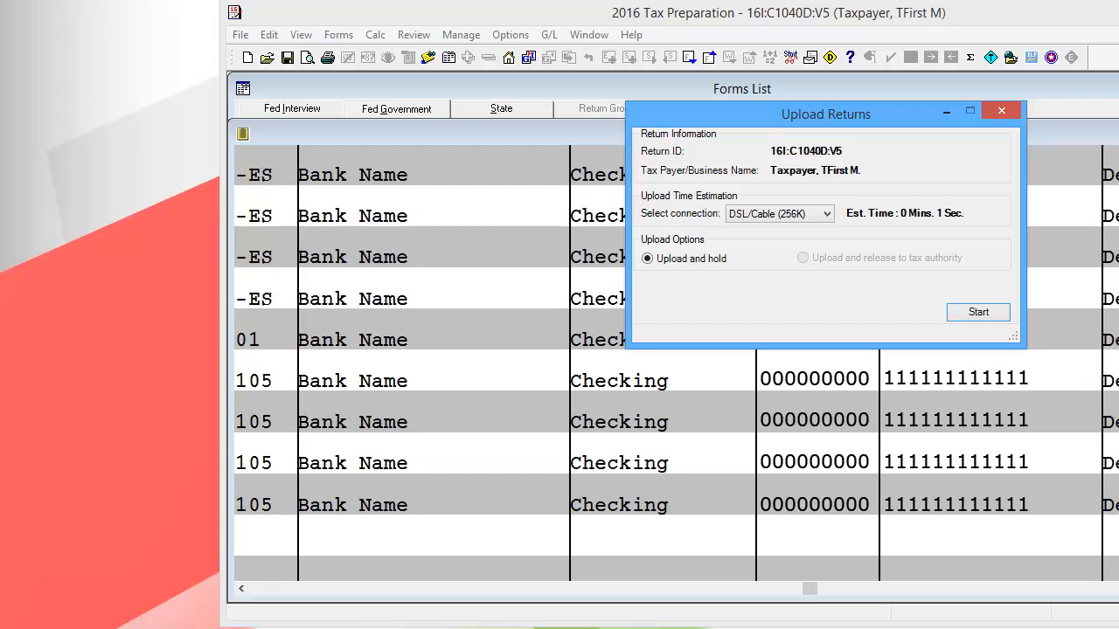